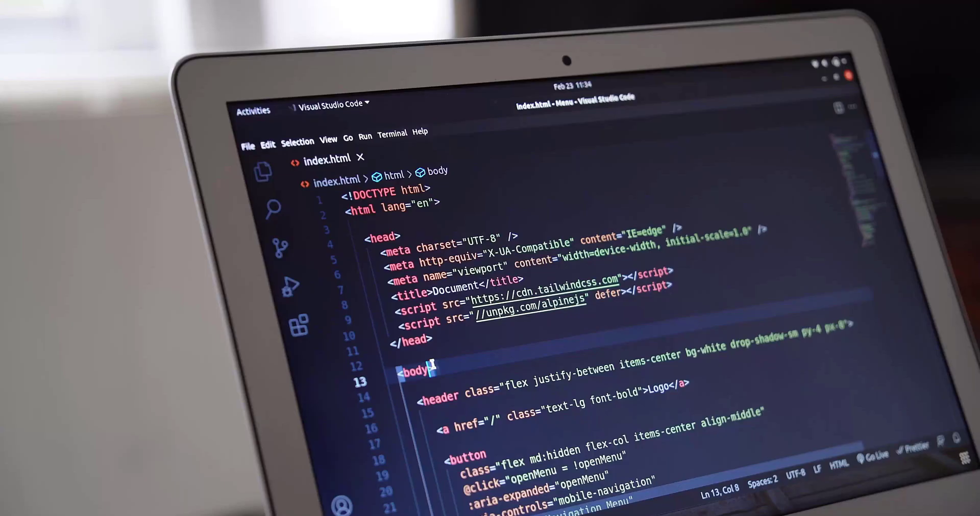
pyautogui.write('x-data=""')
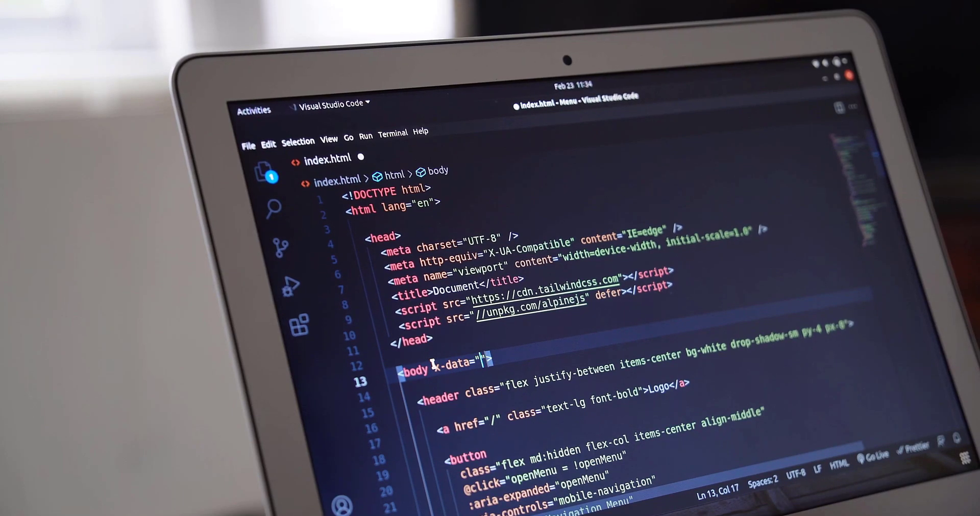
pyautogui.write('{')
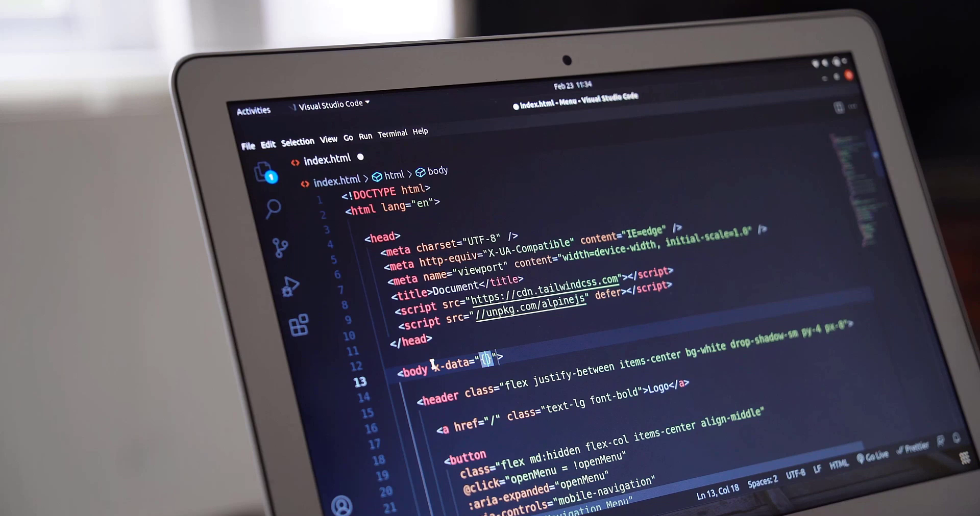
pyautogui.write('{ open')
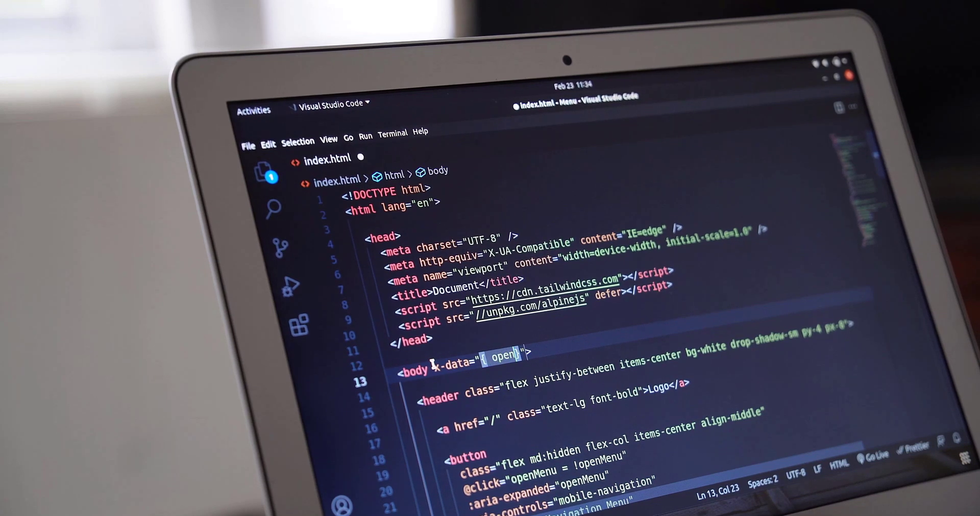
pyautogui.write(':false')
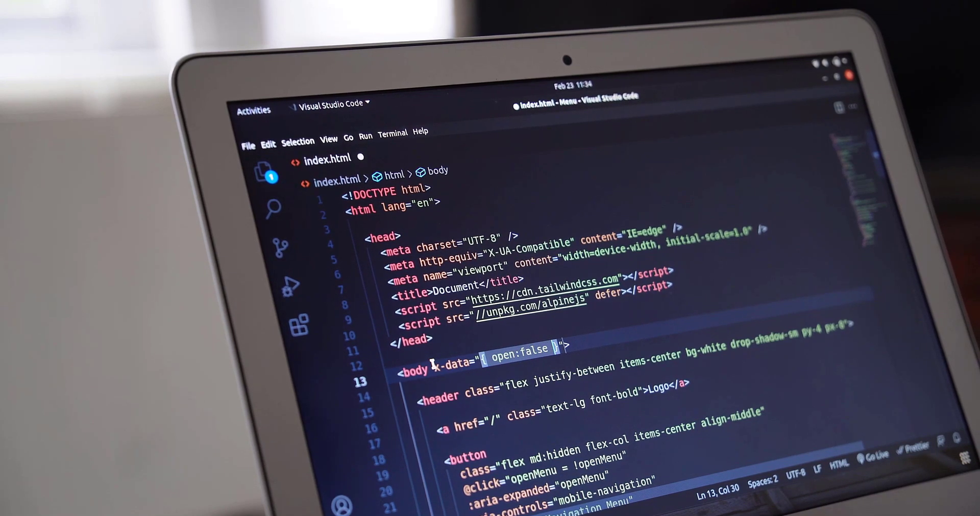
pyautogui.write(':cla')
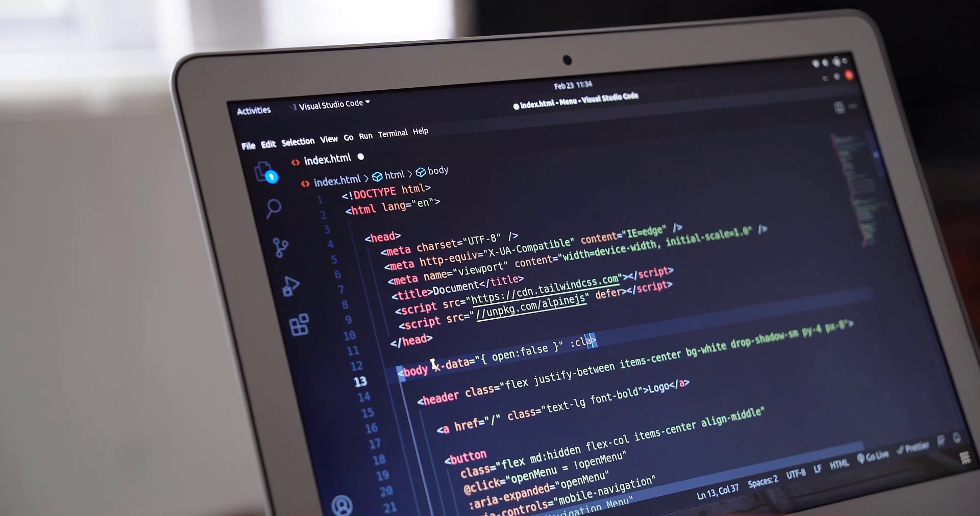
pyautogui.write('lass=""')
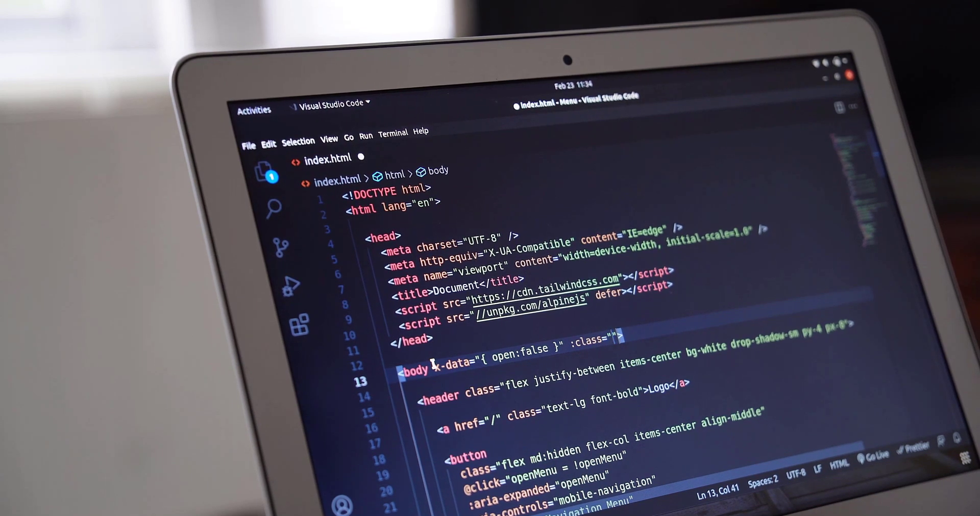
pyautogui.write("open ? 'o")
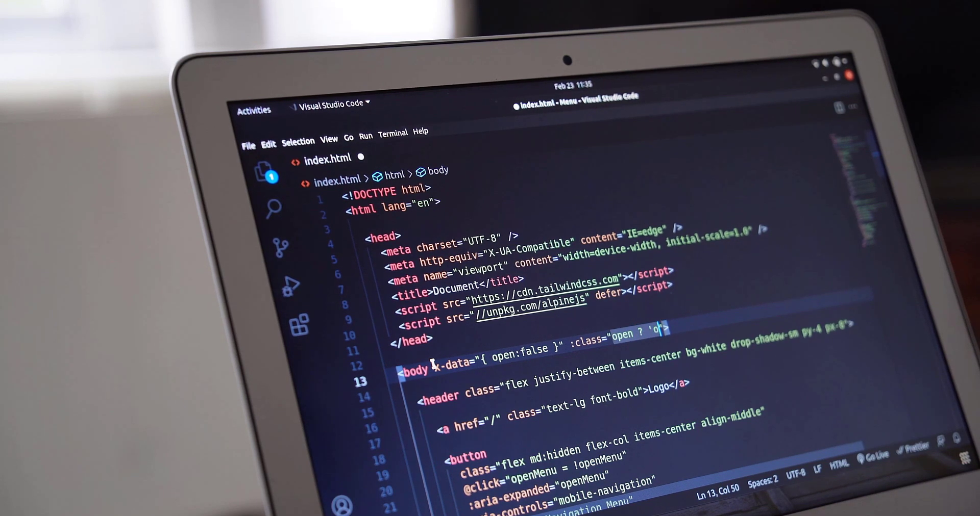
pyautogui.write("verflow-hidden' :")
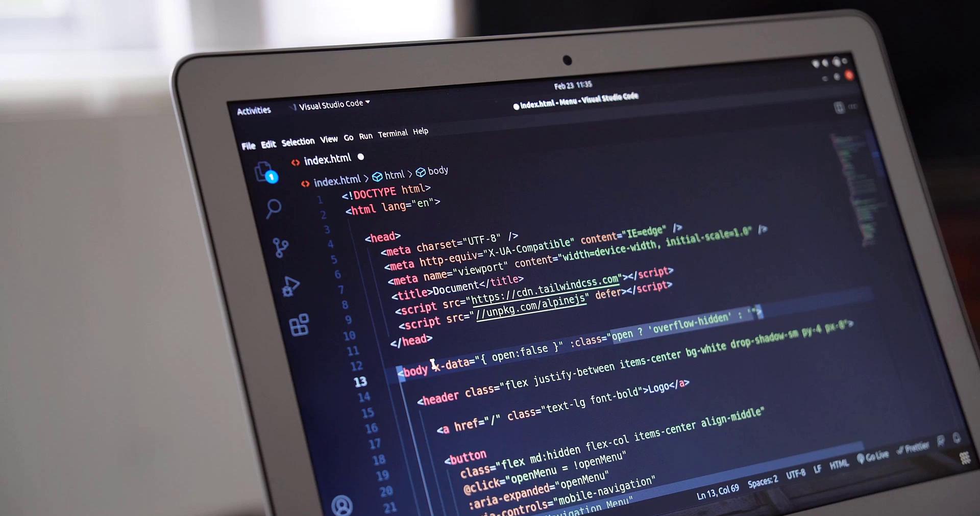
pyautogui.write('overflow-')
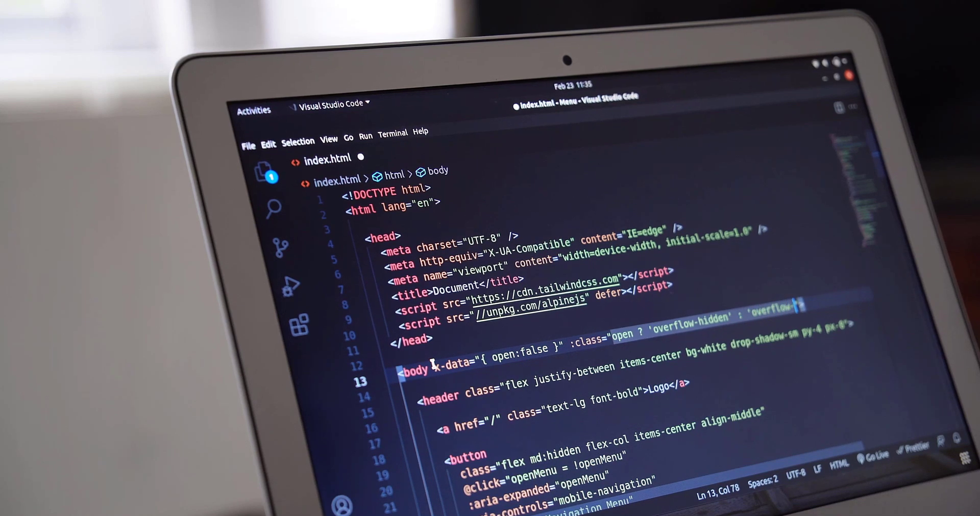